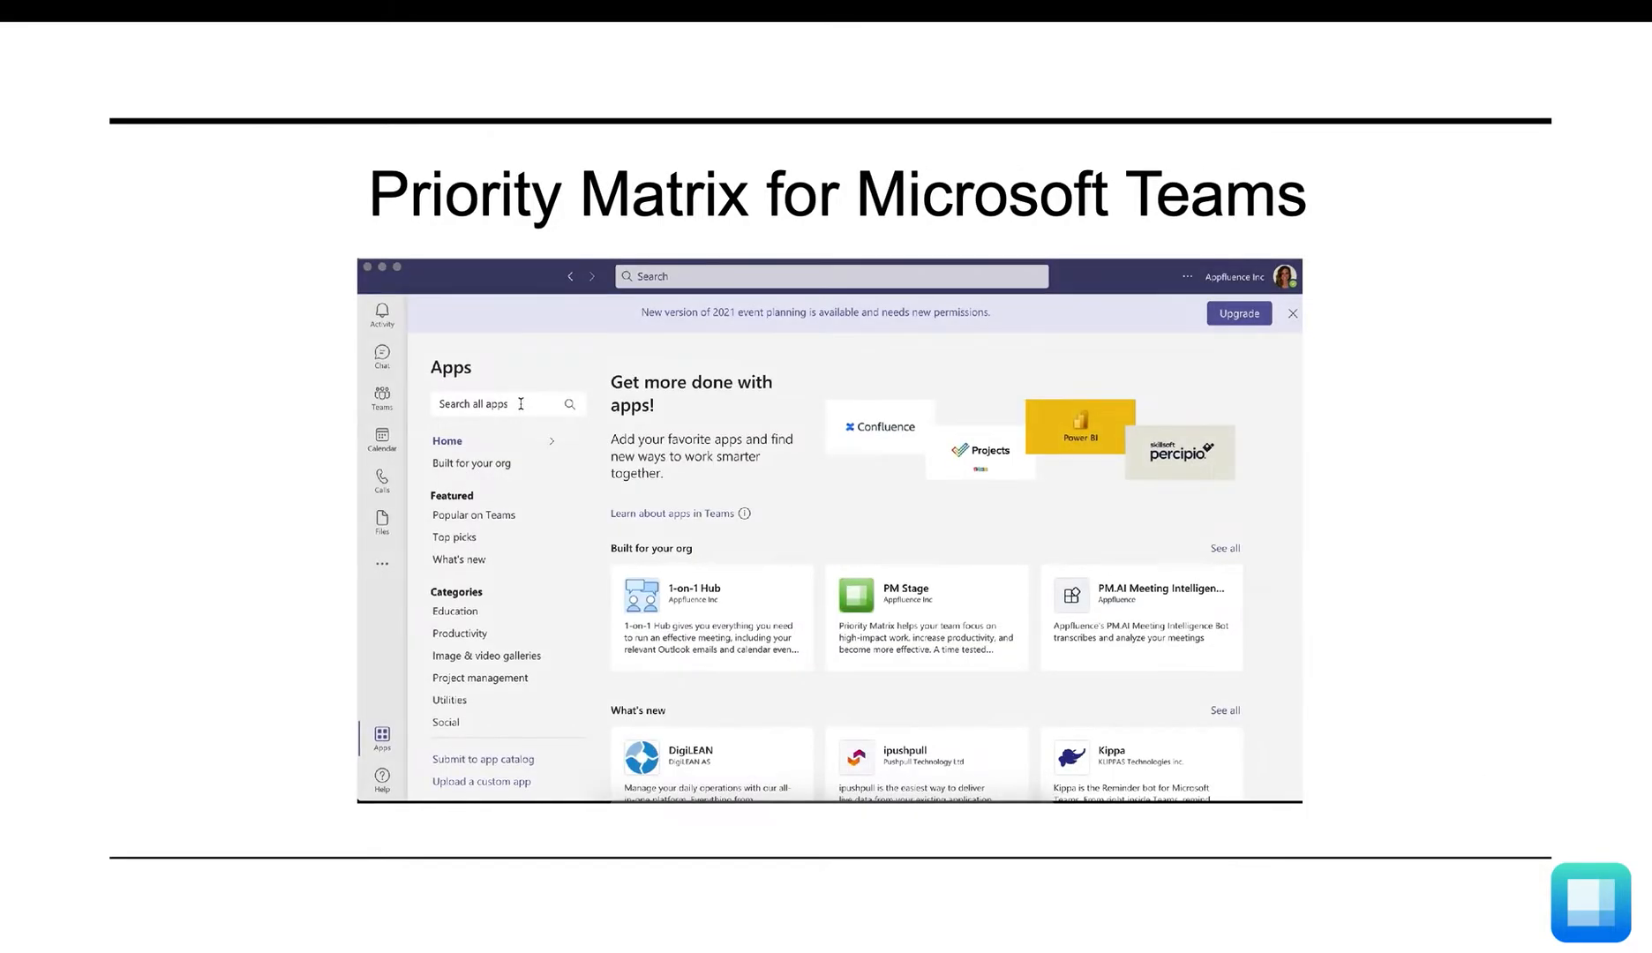
Search Apps for 'priority' and add the Priority Matrix app to Teams
type("priority matr")
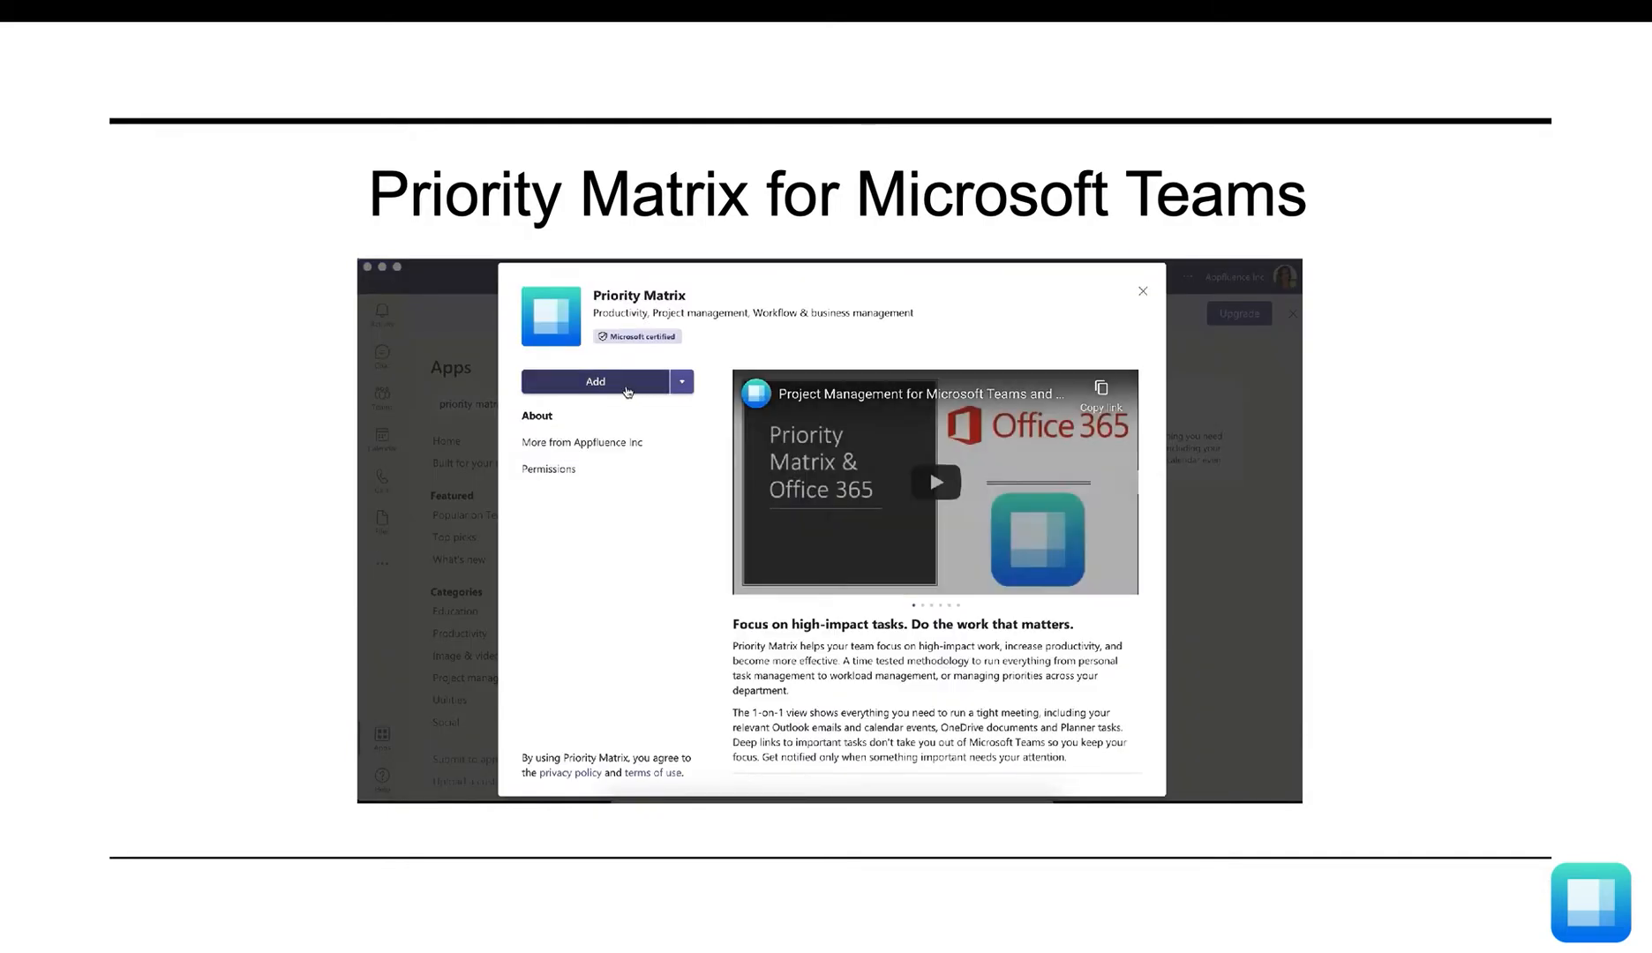
left_click(595, 381)
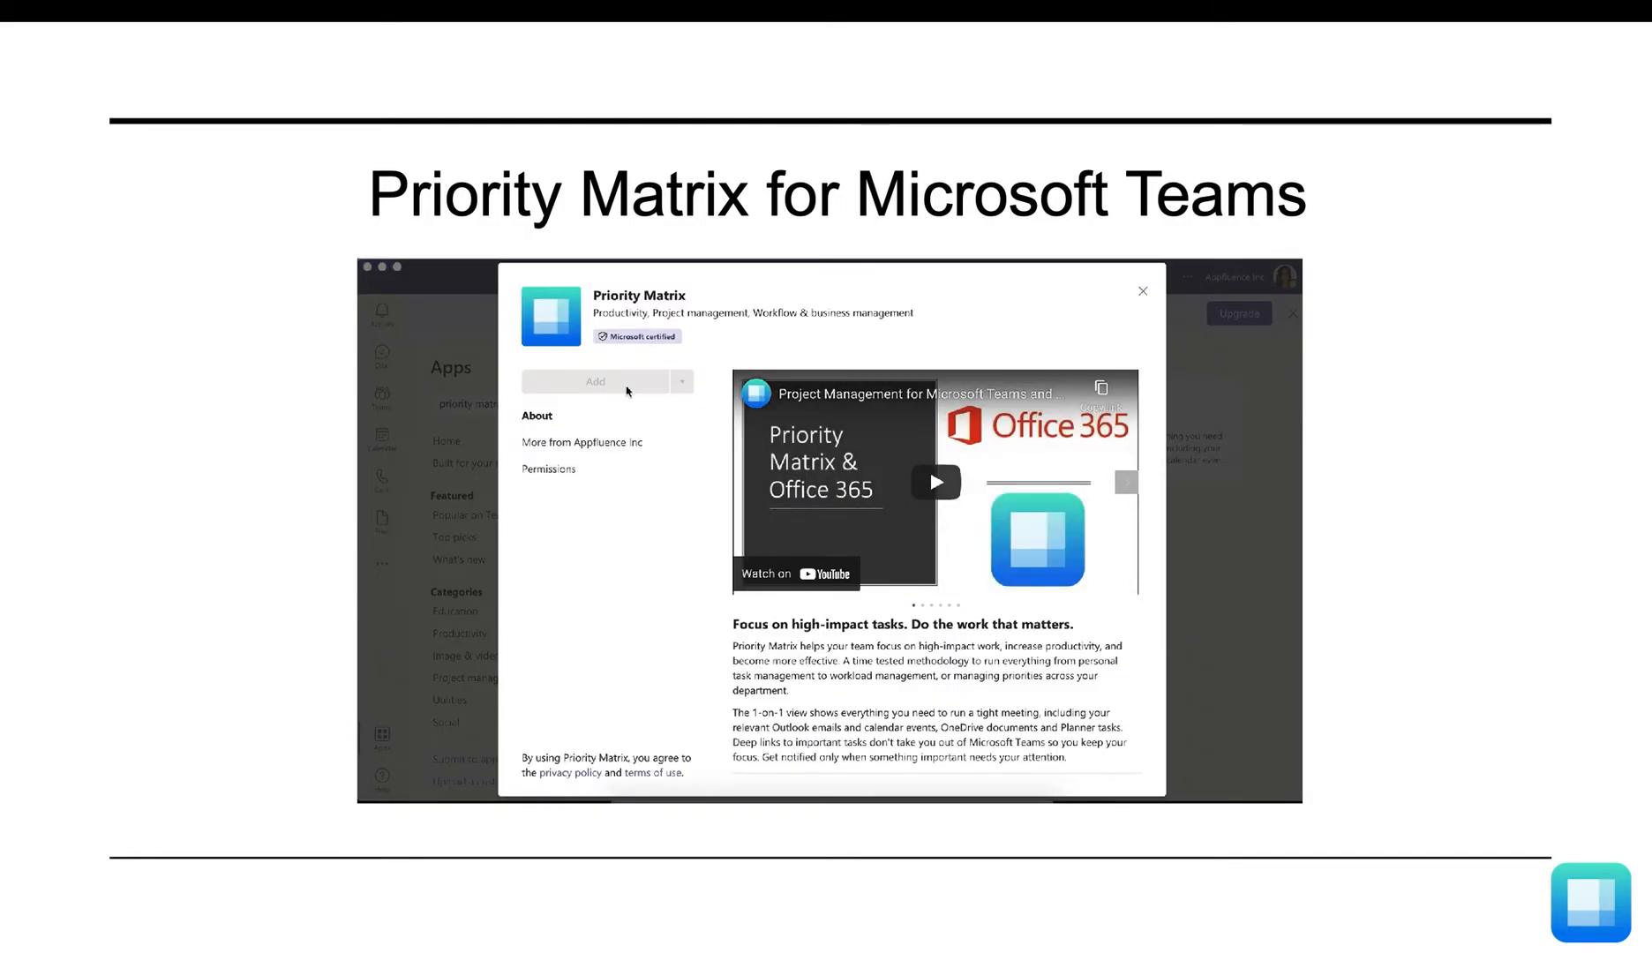
left_click(595, 381)
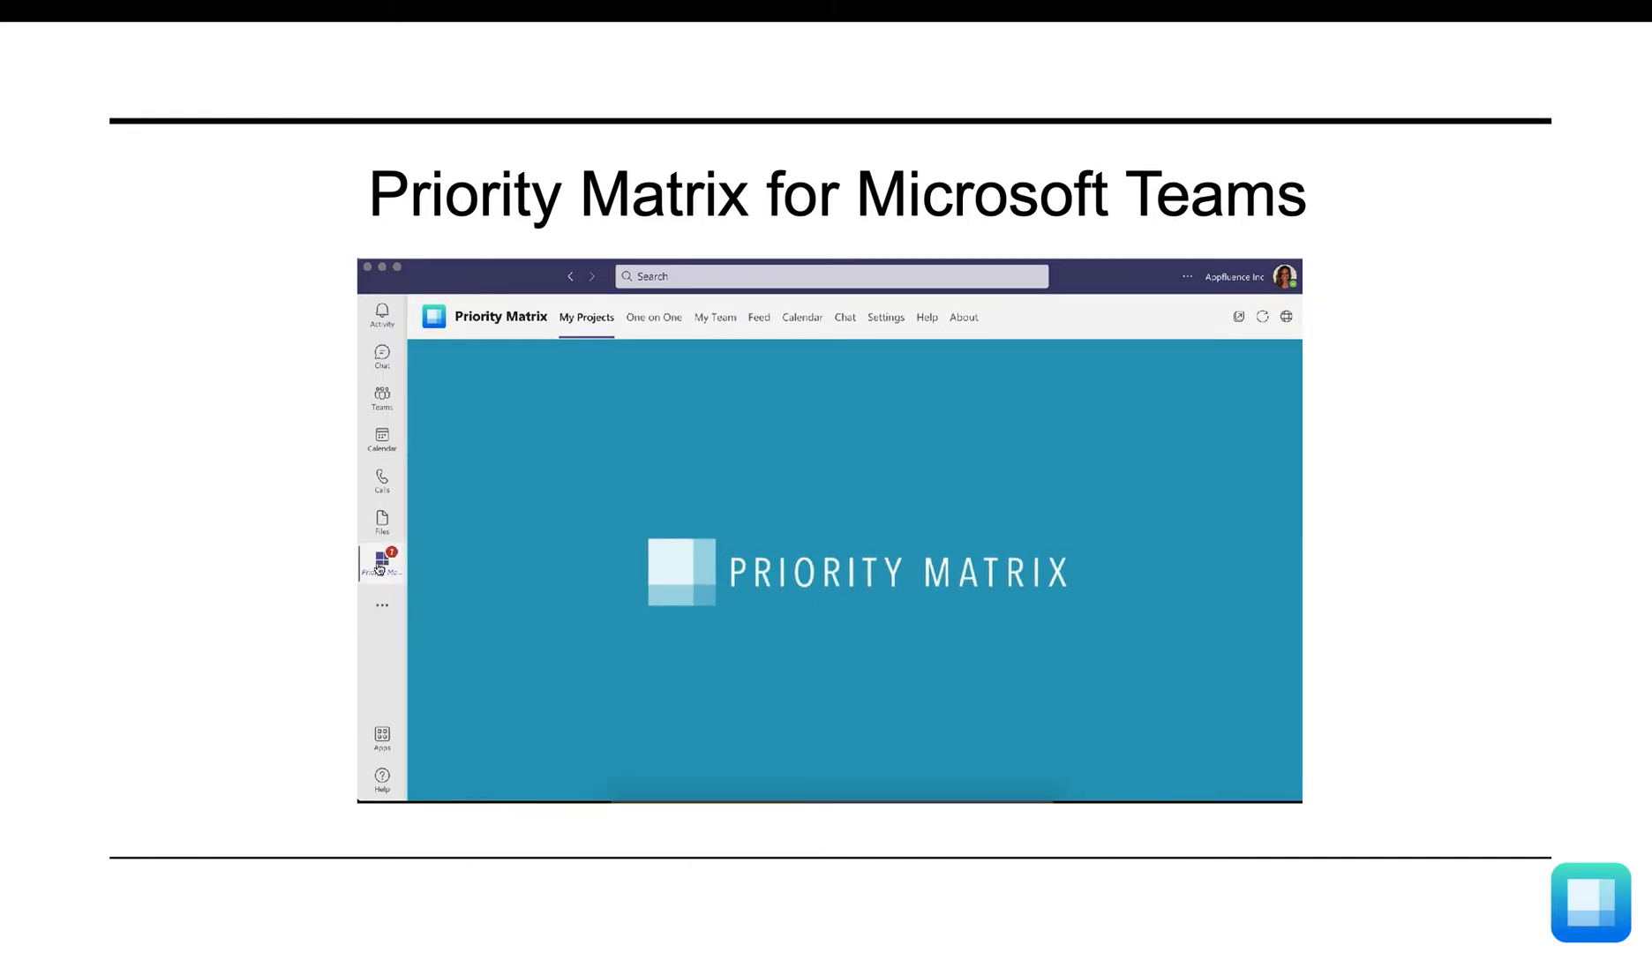
Open the options menu for the Priority Matrix icon in the left app bar
right_click(381, 561)
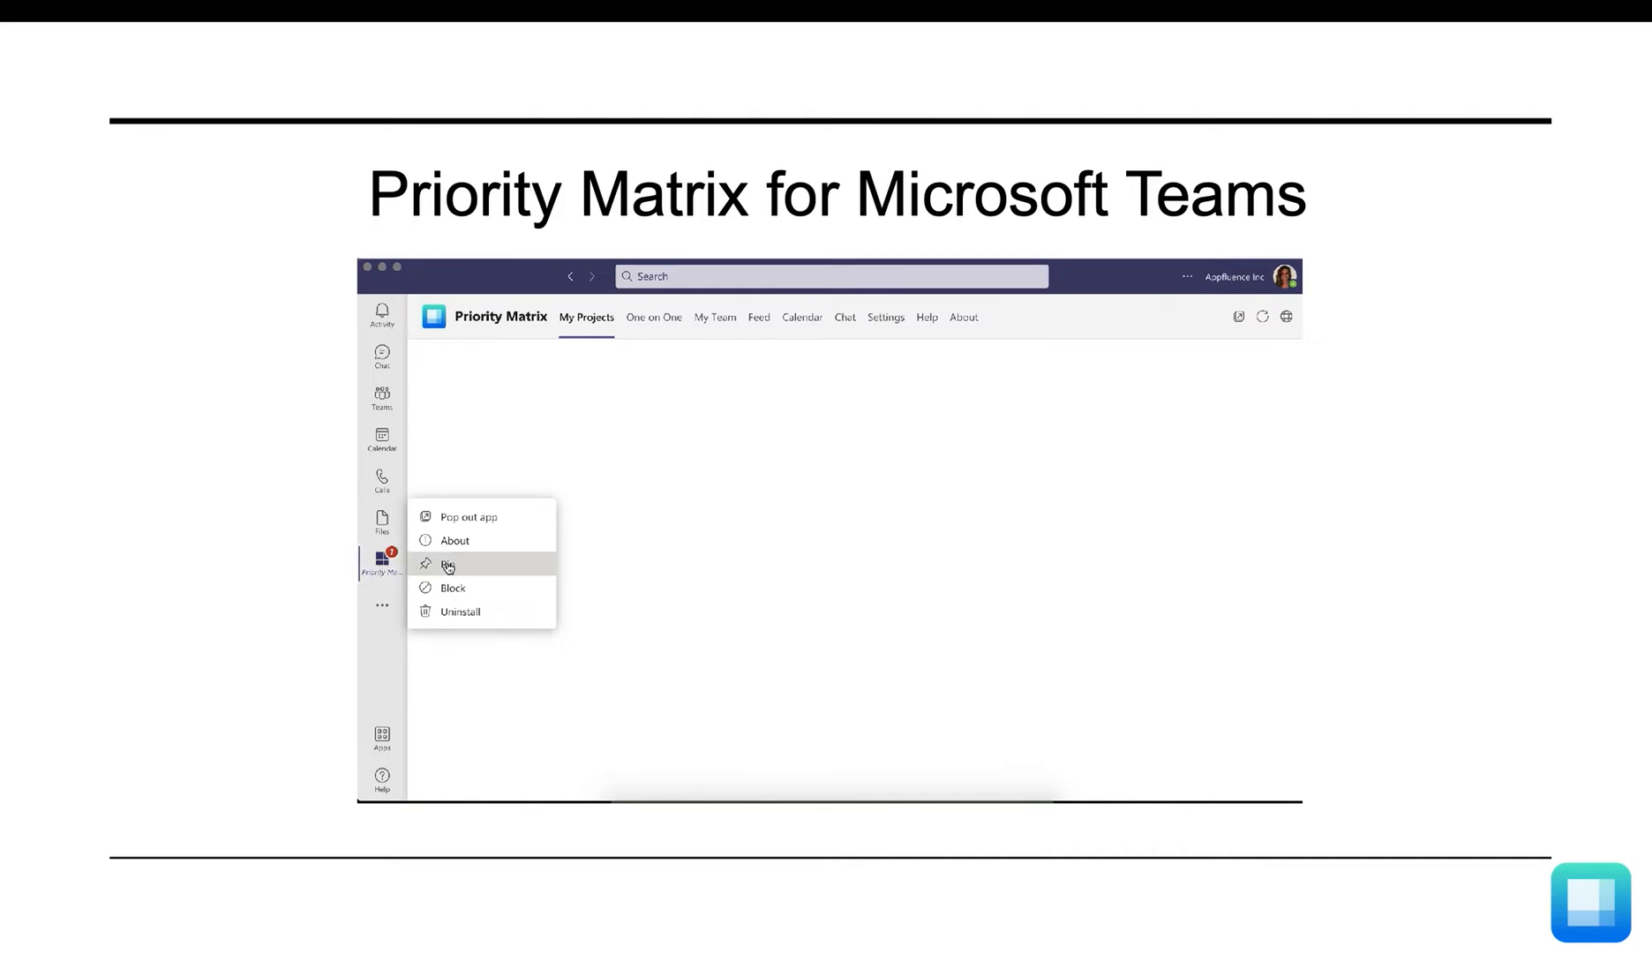